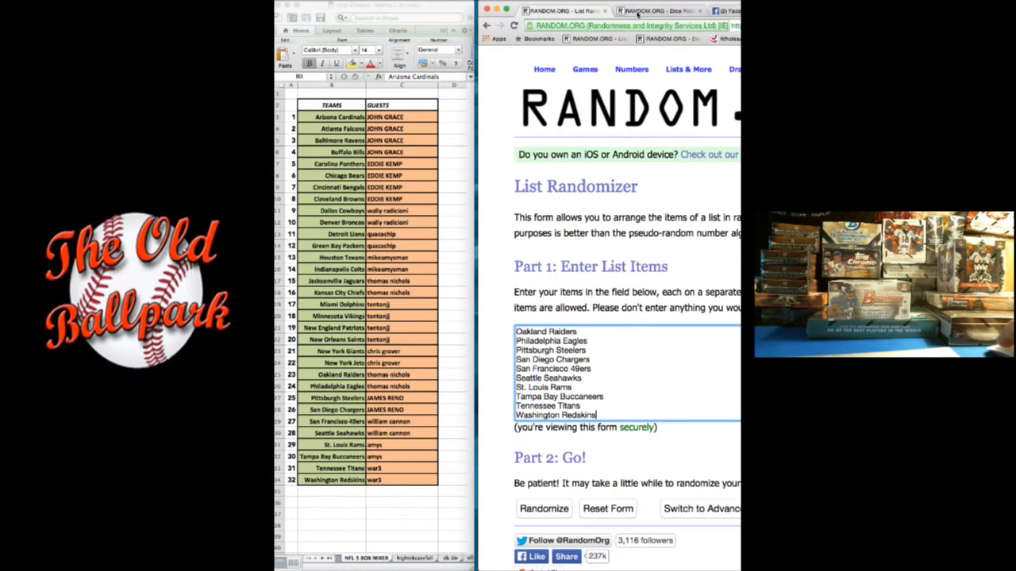
# Roll two virtual dice in the RANDOM.ORG Dice Roller.
pyautogui.click(654, 10)
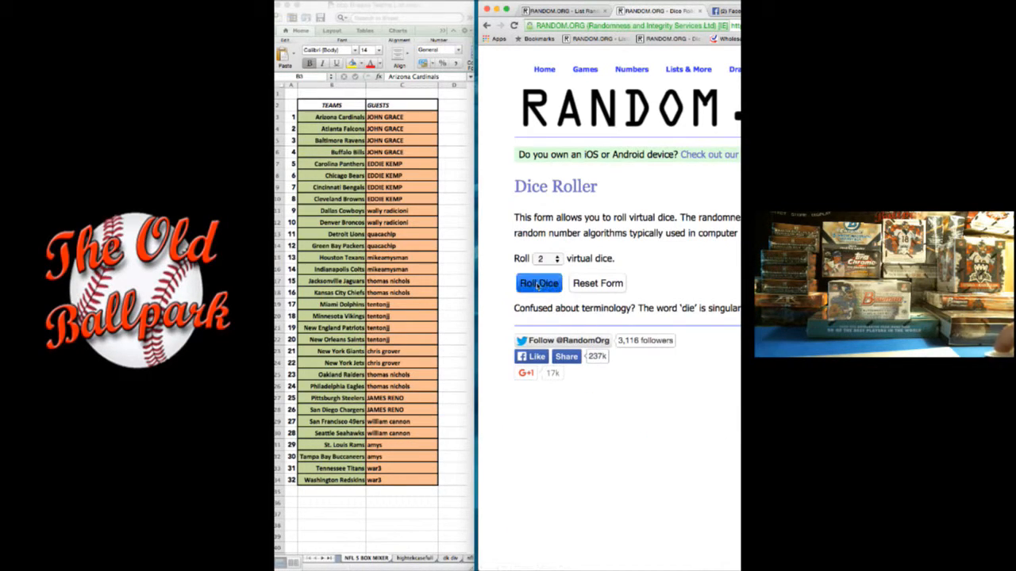
pyautogui.click(538, 283)
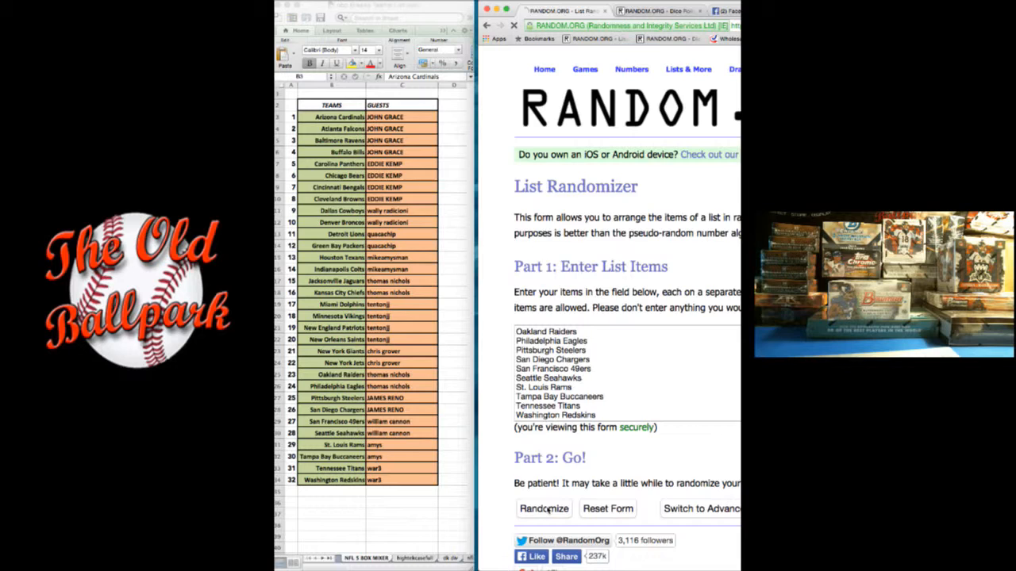
# Randomize the 32 NFL teams seven times, leaving New Orleans Saints on top.
pyautogui.click(543, 508)
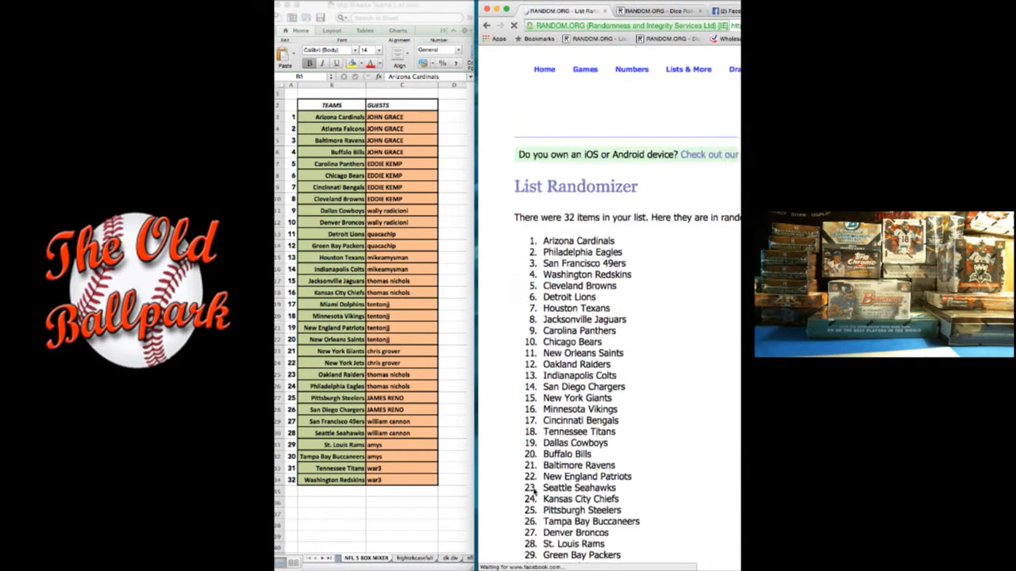
pyautogui.scroll(-3)
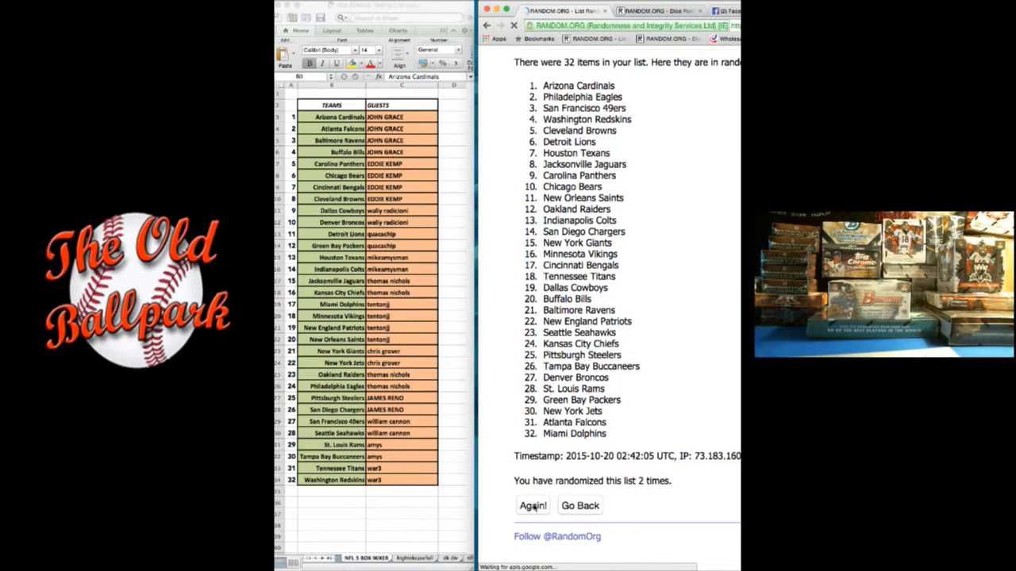
pyautogui.click(533, 505)
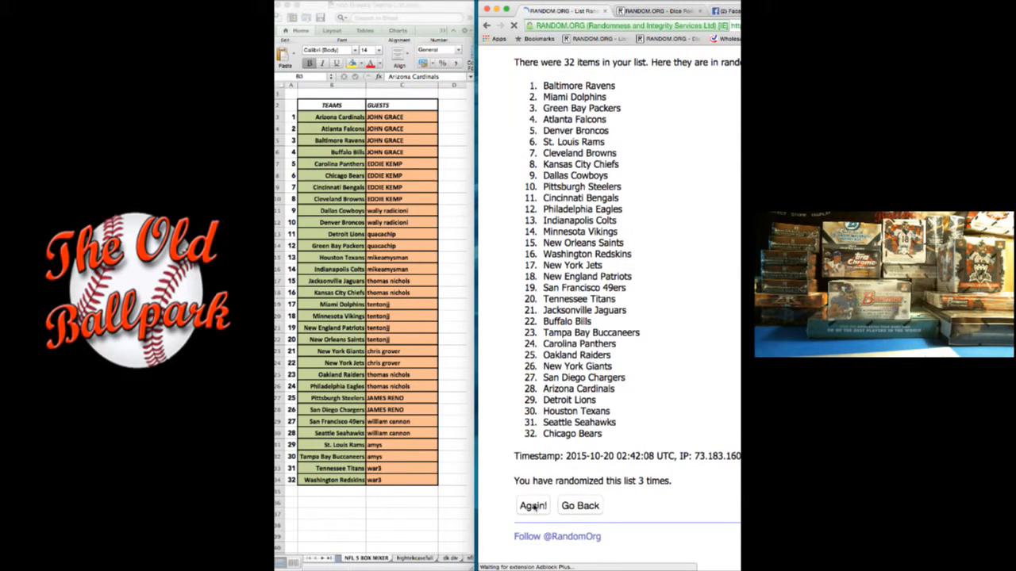
pyautogui.click(532, 505)
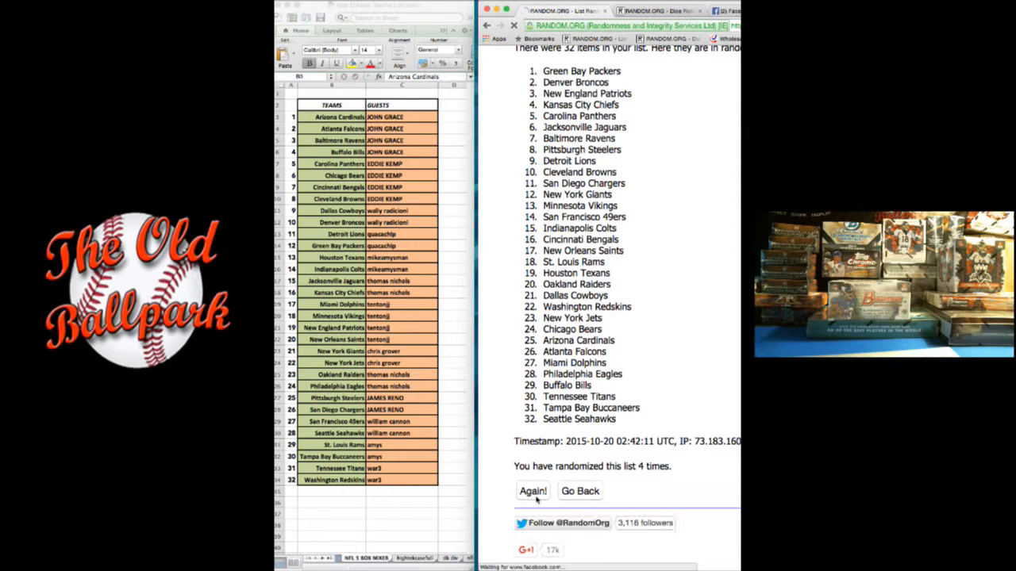
pyautogui.click(534, 490)
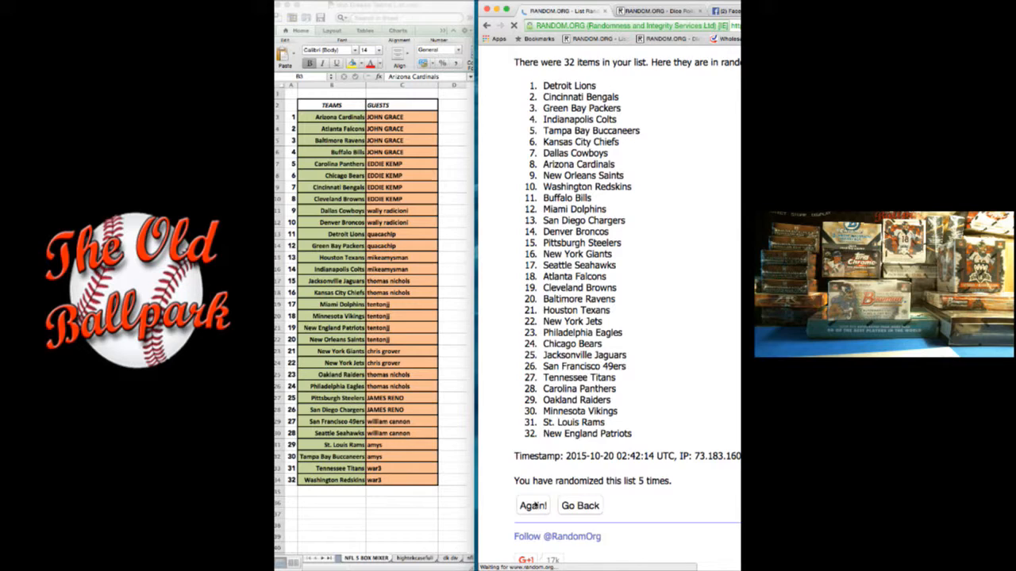
pyautogui.click(532, 505)
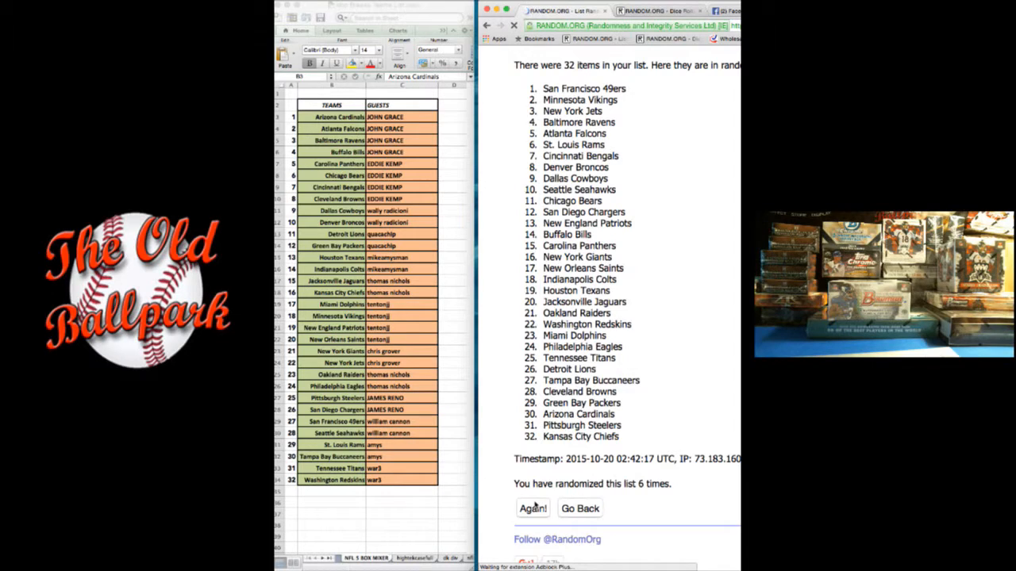
pyautogui.click(533, 507)
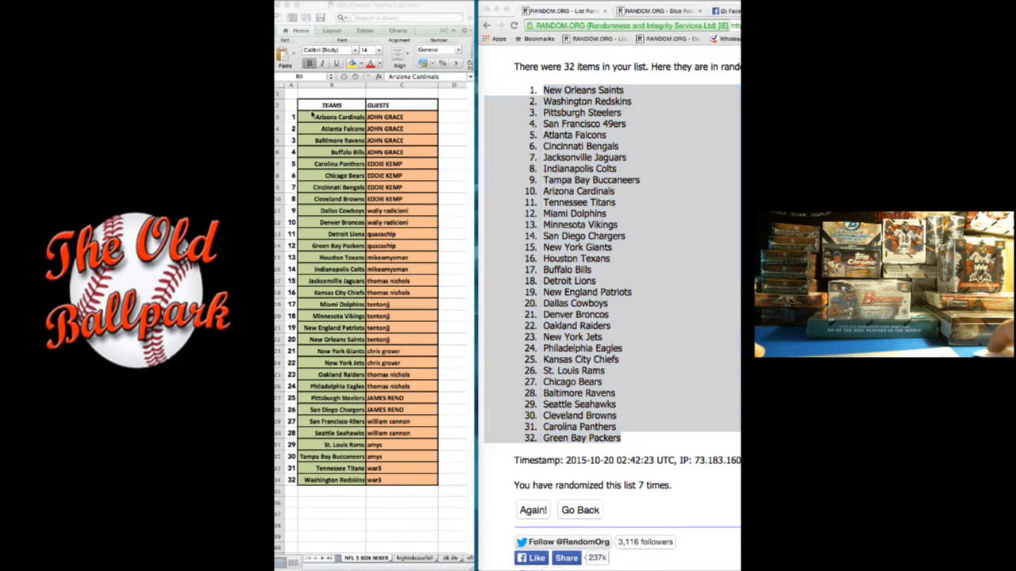
# Paste the seventh shuffled team order into the TEAMS column as plain text via Paste Special.
pyautogui.rightClick(333, 118)
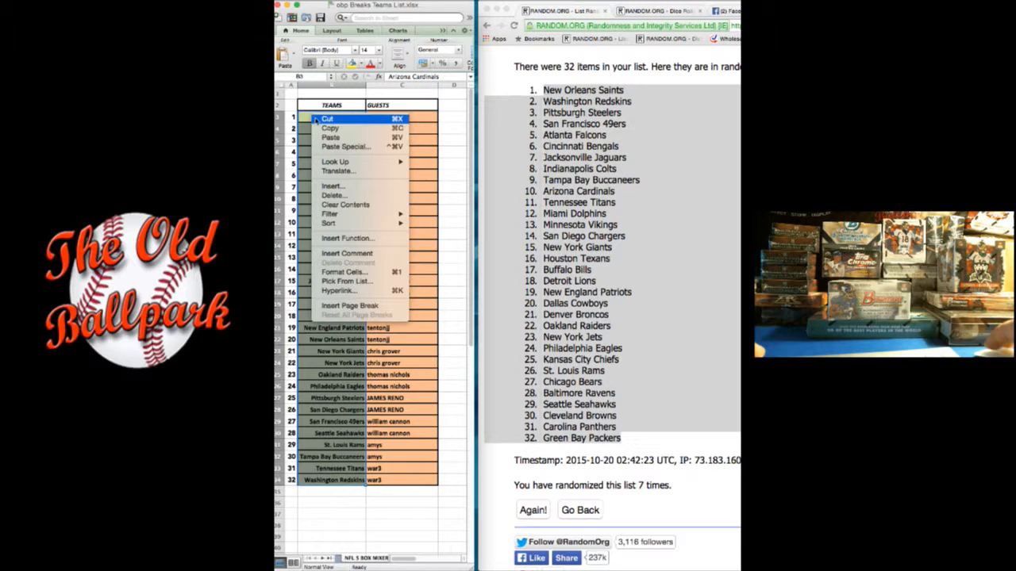
pyautogui.click(346, 146)
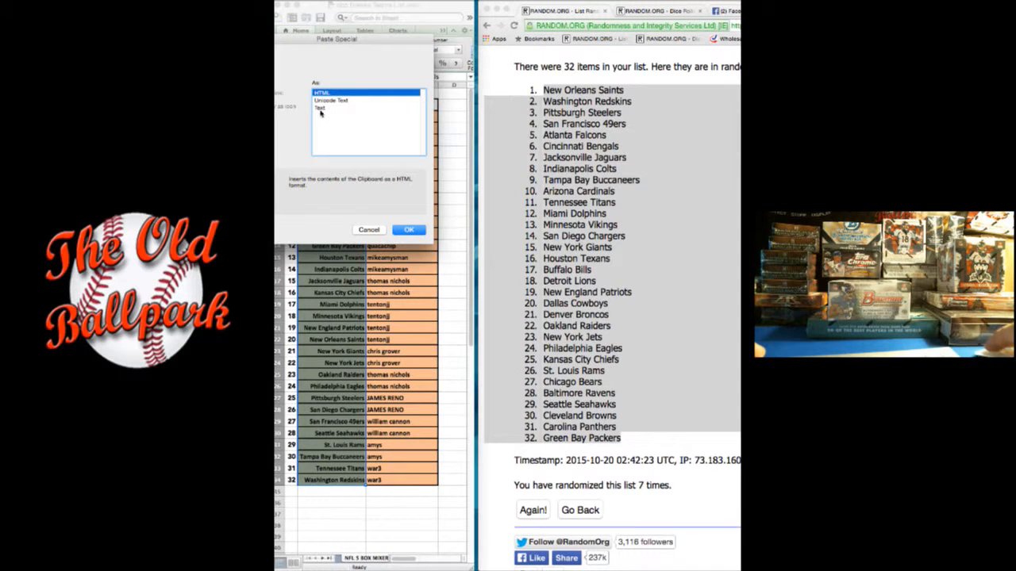
pyautogui.click(410, 228)
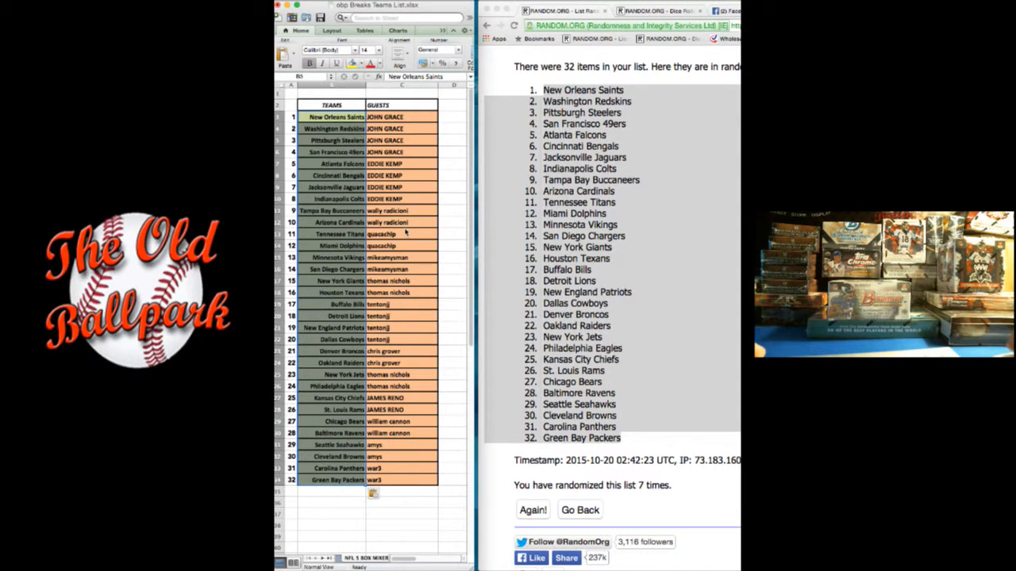
pyautogui.click(400, 117)
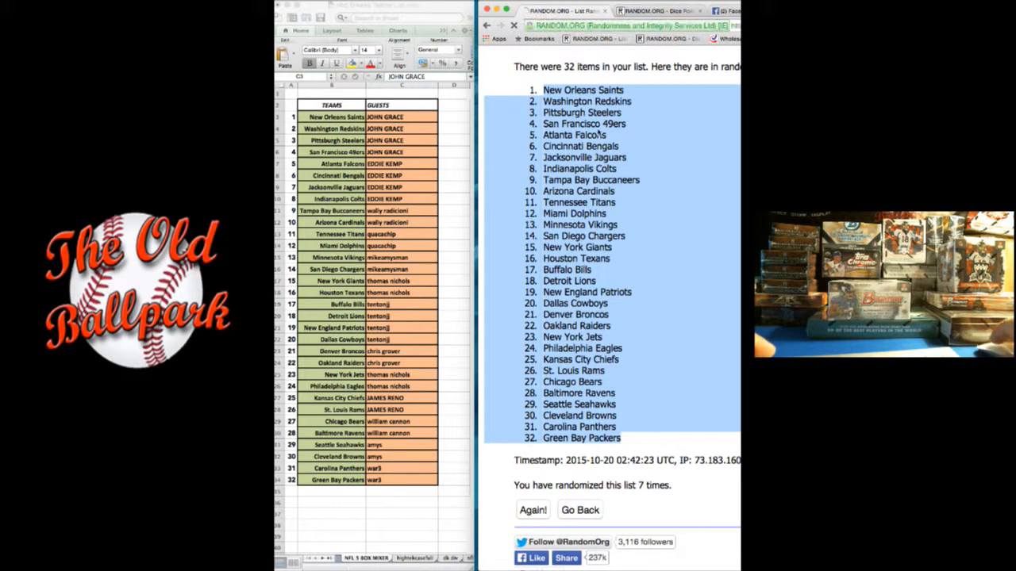
pyautogui.click(579, 510)
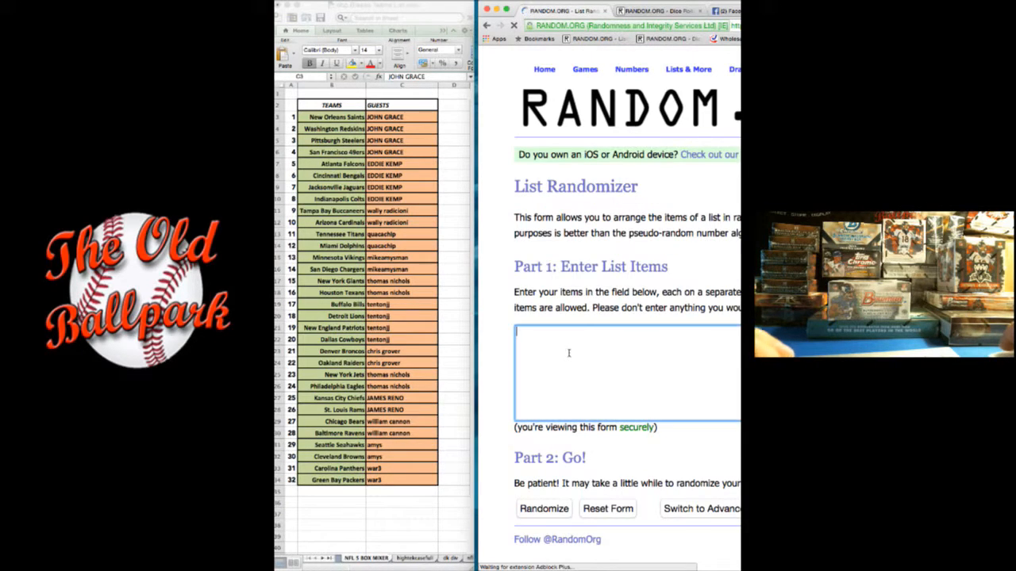
pyautogui.write('thomas nichols')
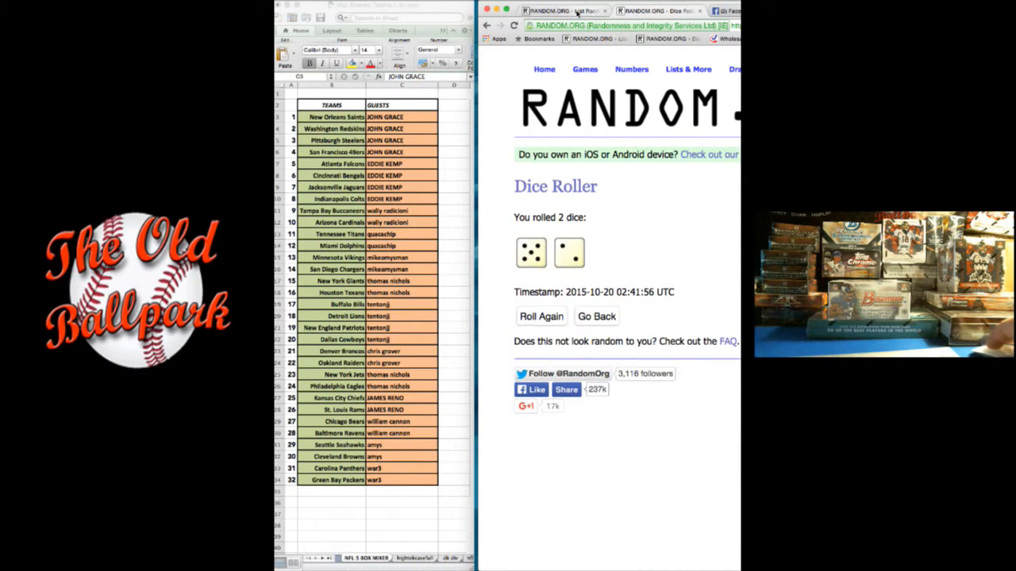
pyautogui.click(564, 9)
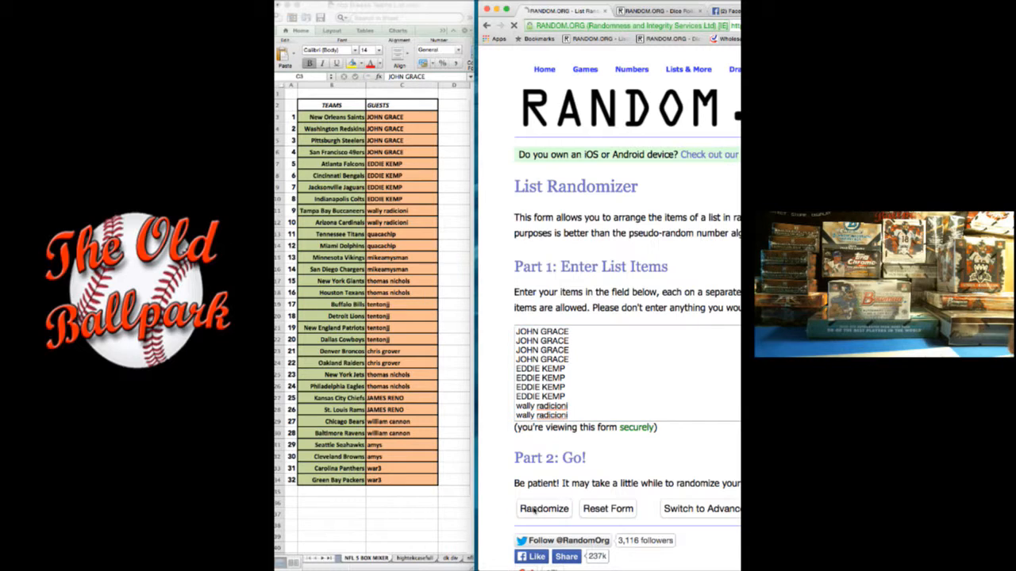
pyautogui.click(543, 508)
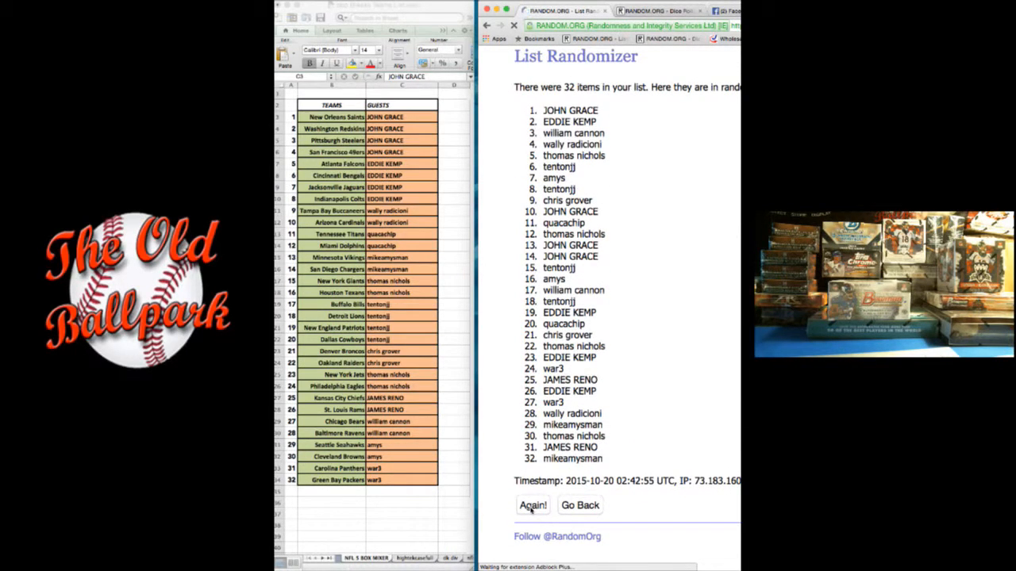
# Shuffle the guest names again until they have been randomized seven times.
pyautogui.click(532, 505)
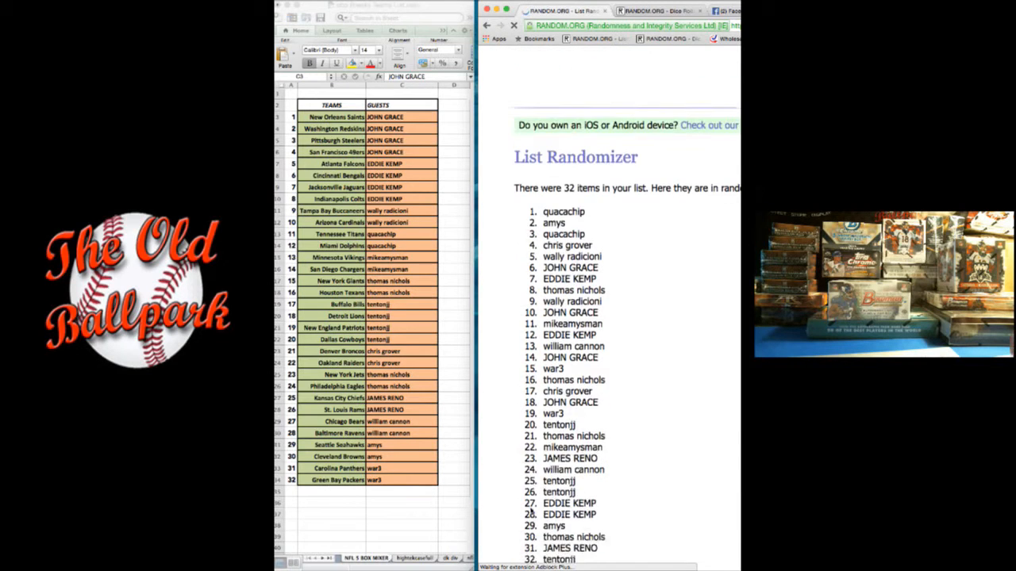
pyautogui.scroll(-3)
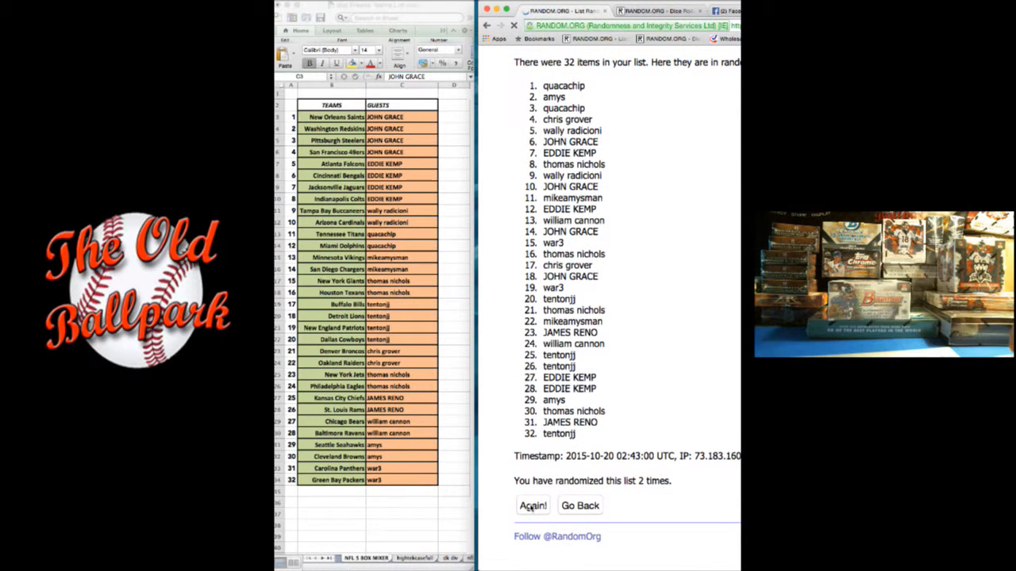
pyautogui.click(533, 505)
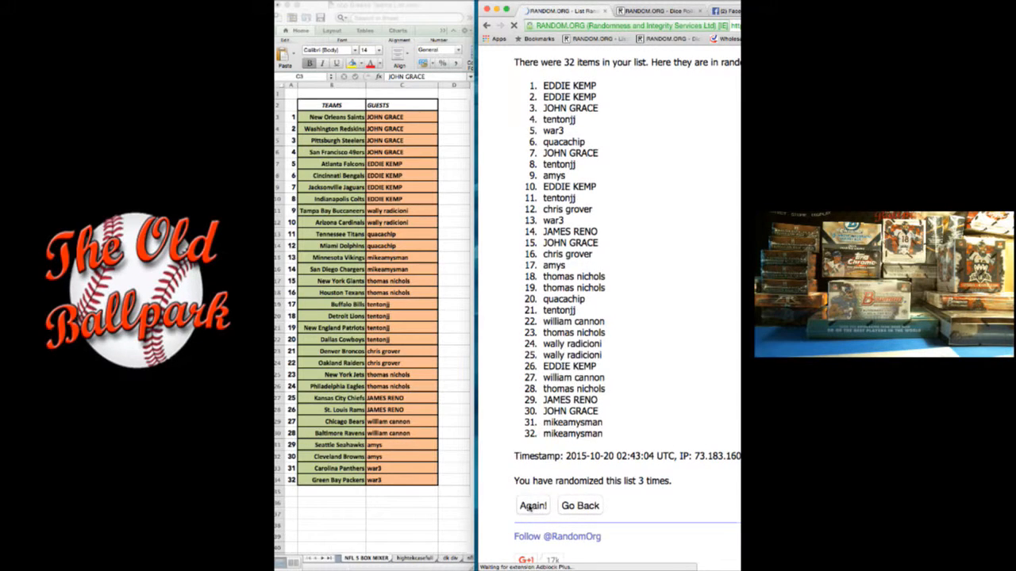
pyautogui.click(532, 505)
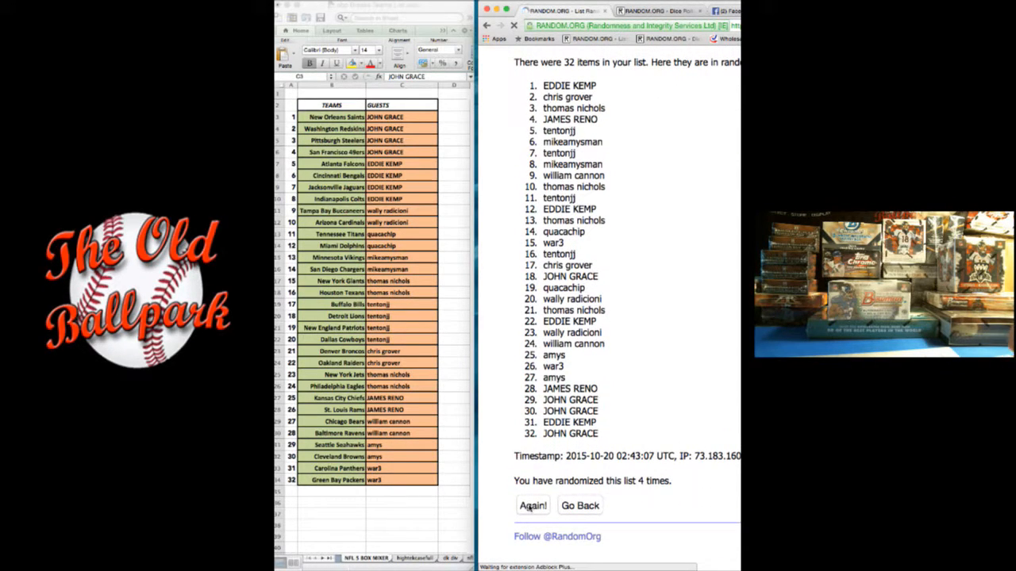
pyautogui.click(533, 505)
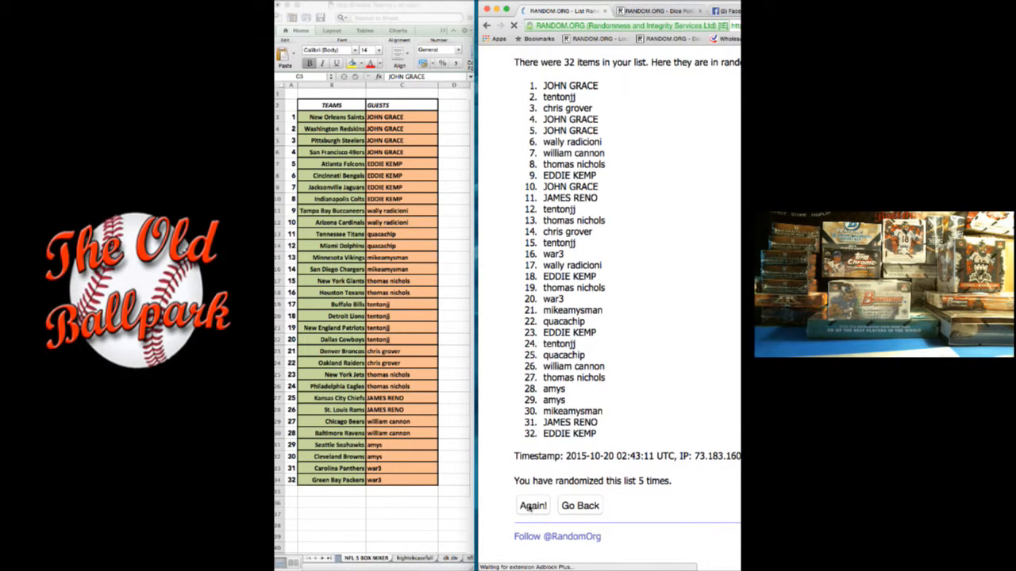
pyautogui.click(531, 504)
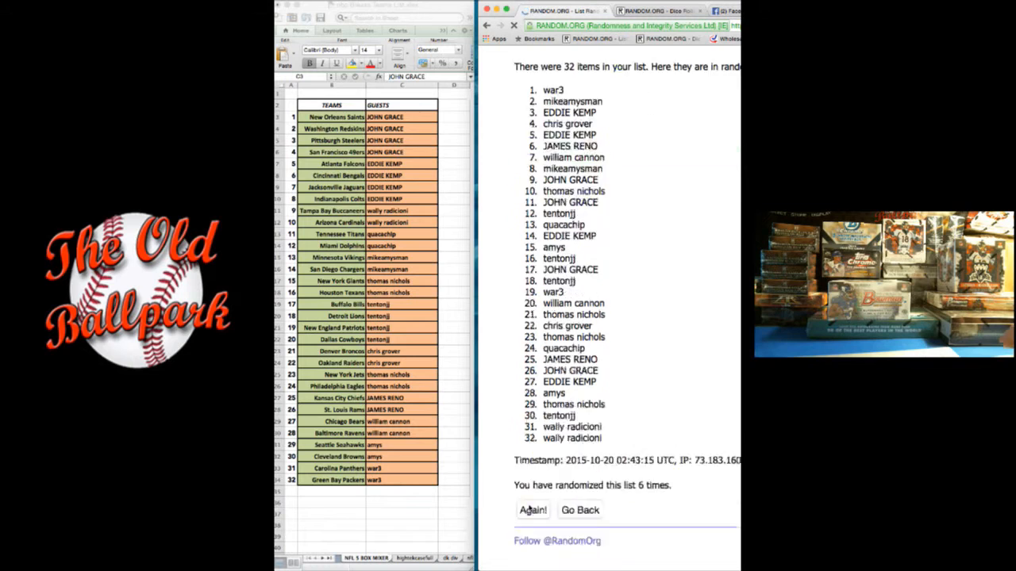
pyautogui.click(534, 509)
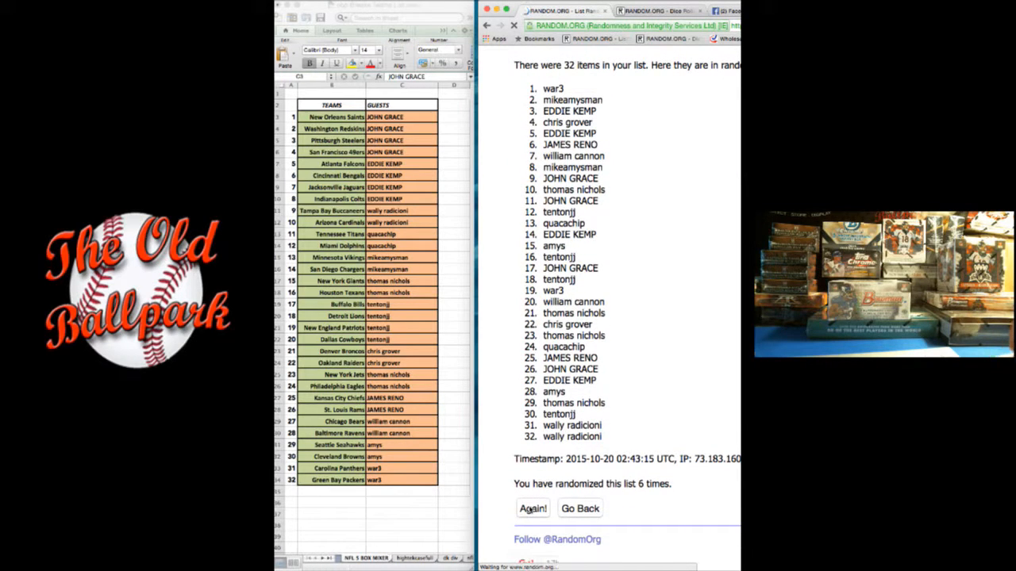
pyautogui.click(531, 508)
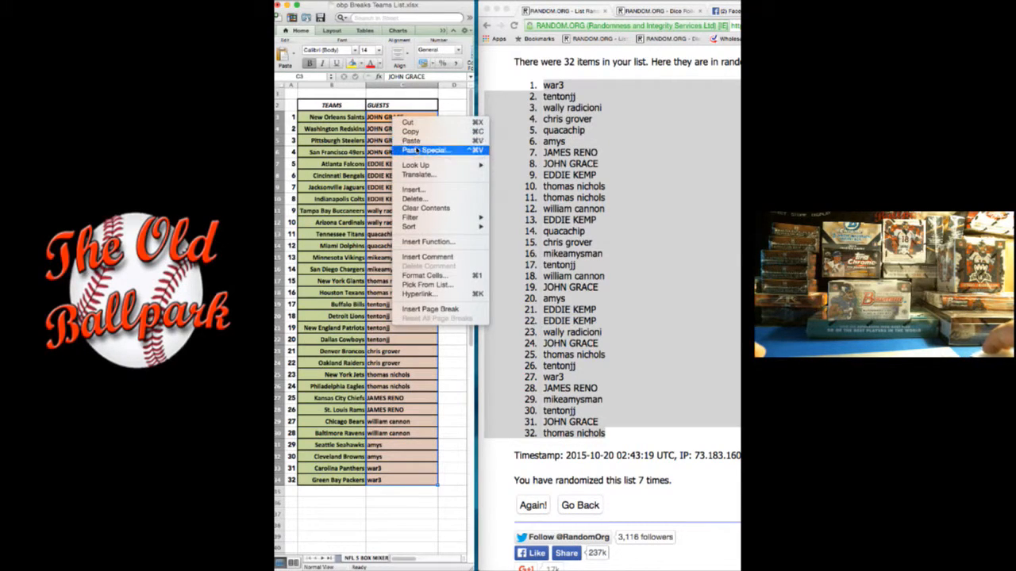
# Paste the final guest order into the GUESTS column as plain text via Paste Special.
pyautogui.click(429, 149)
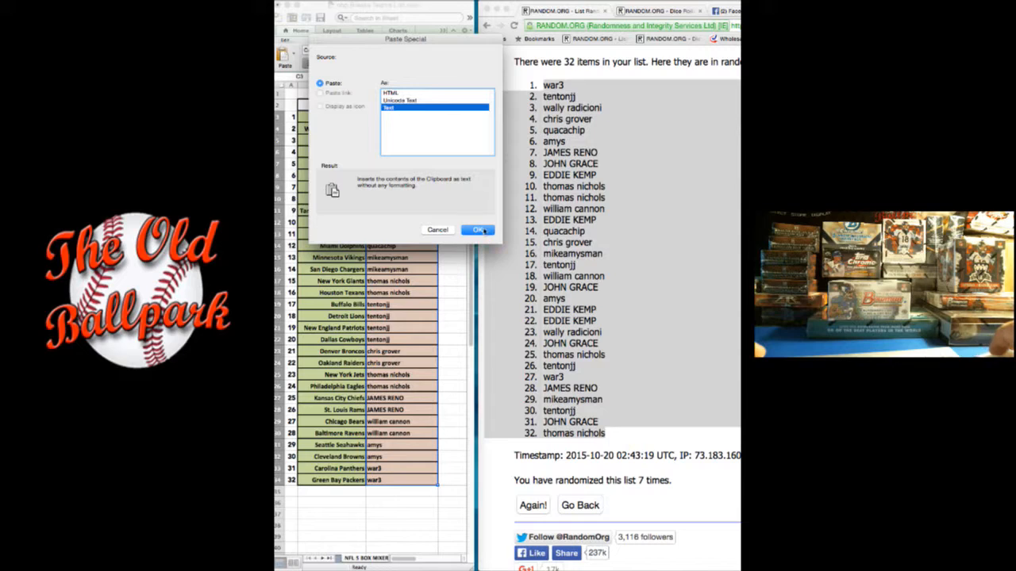
pyautogui.click(478, 228)
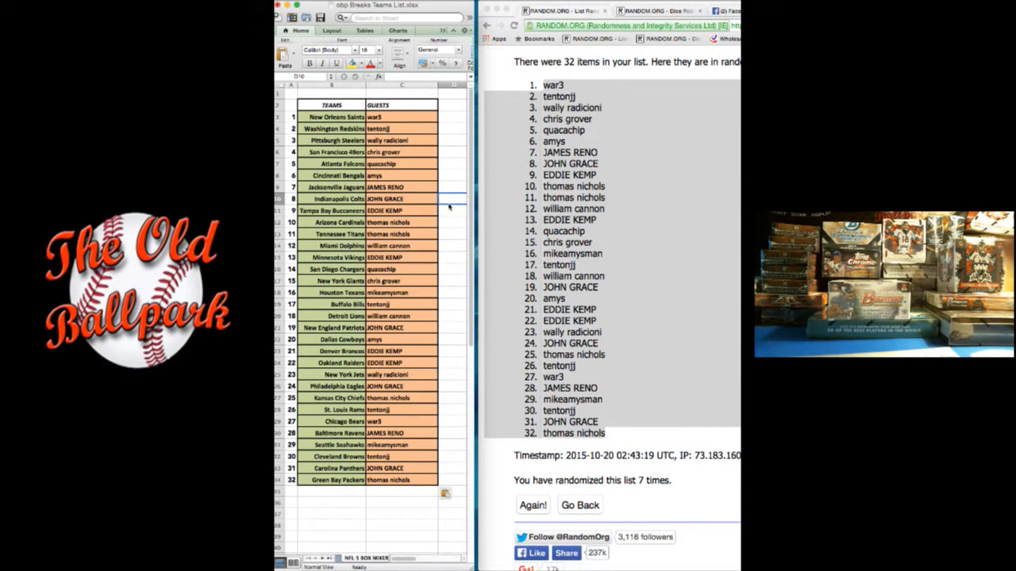